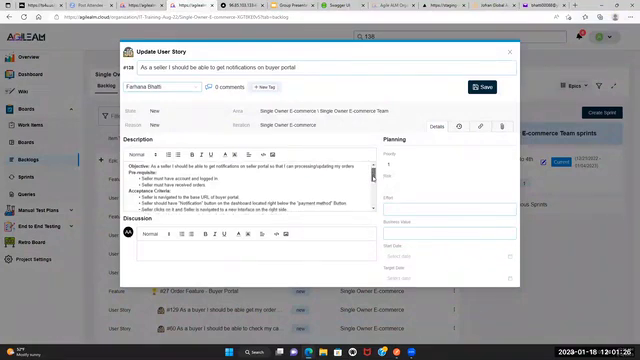
scroll("down", 3)
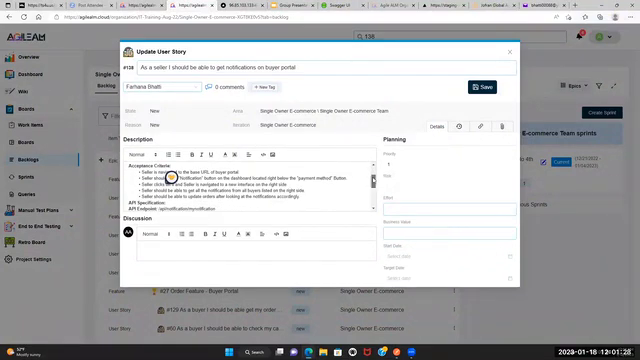